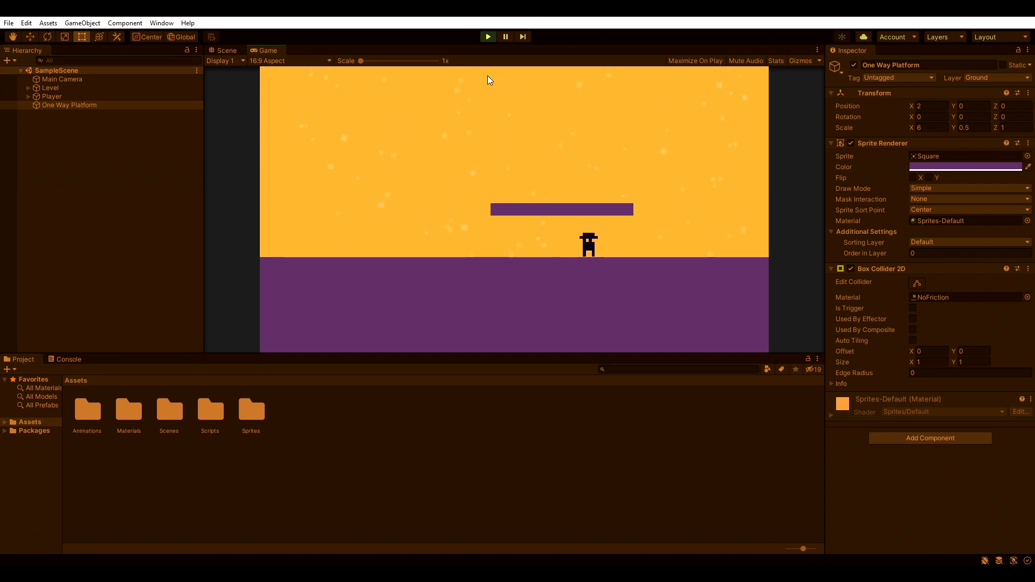
Add a Platform Effector 2D to One Way Platform and tick Used By Effector on its Box Collider 2D
click(226, 49)
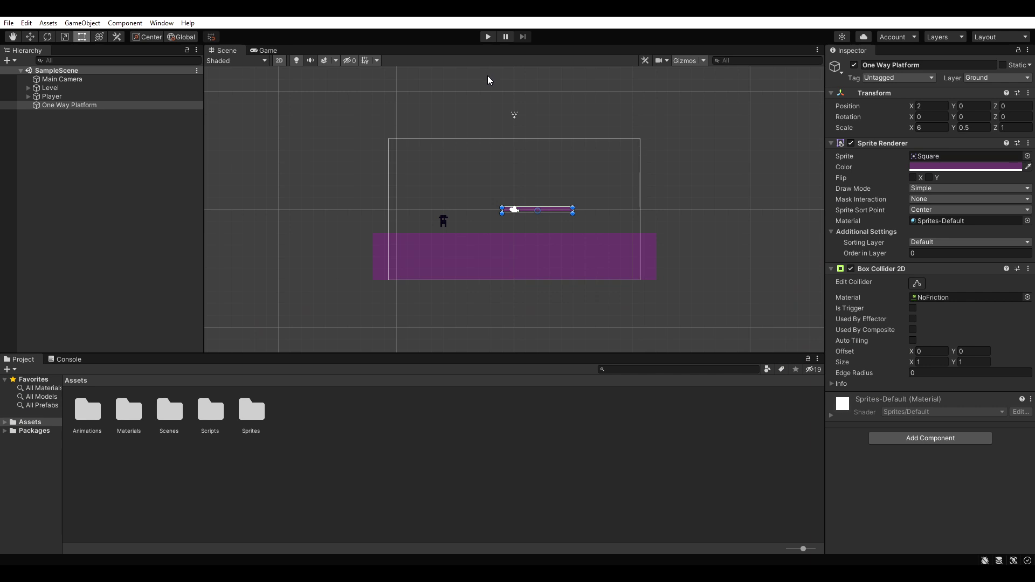
click(930, 438)
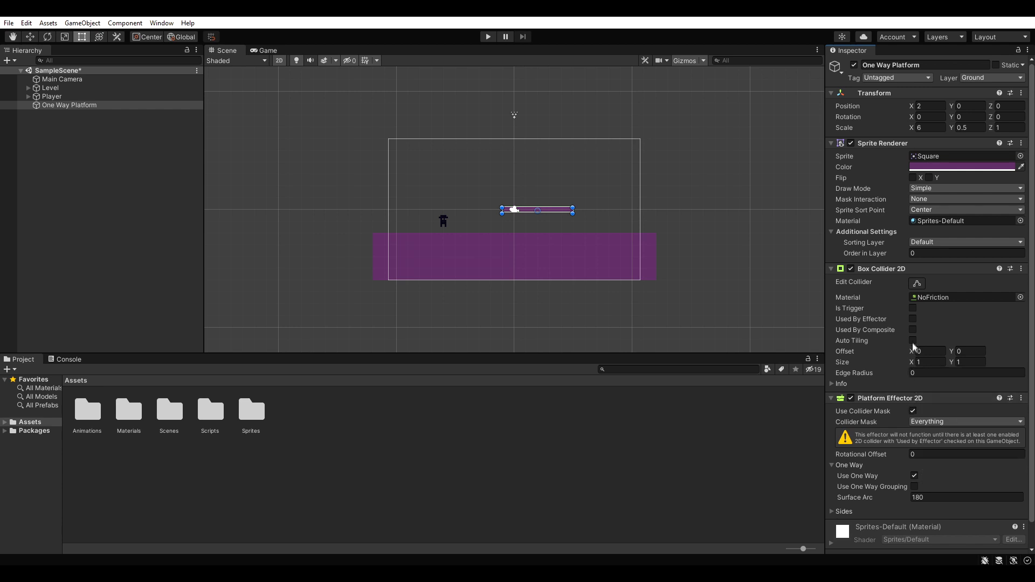
click(912, 318)
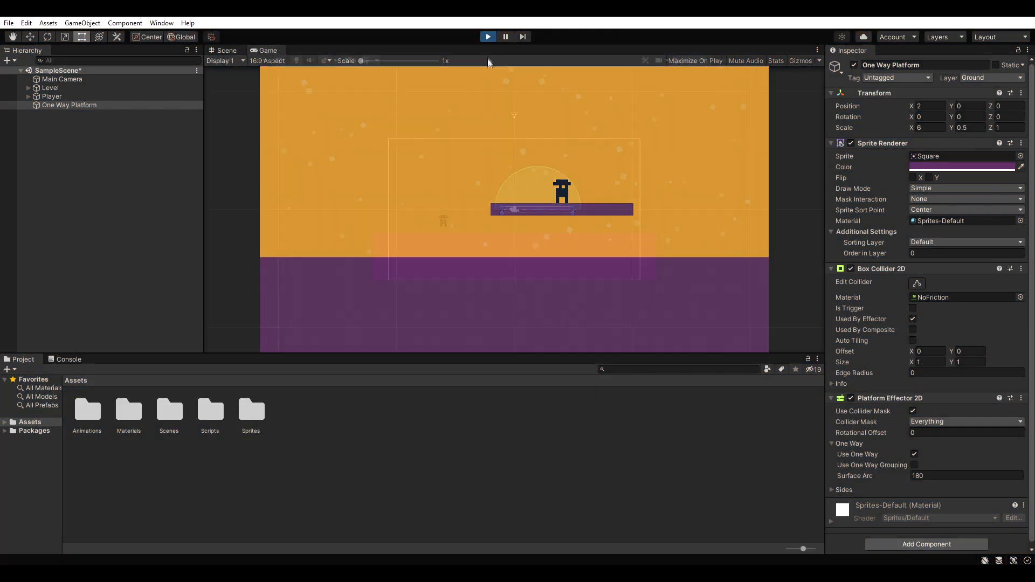
Stop the play test and create a new PlayerOneWayPlatform script component on the Player
click(223, 49)
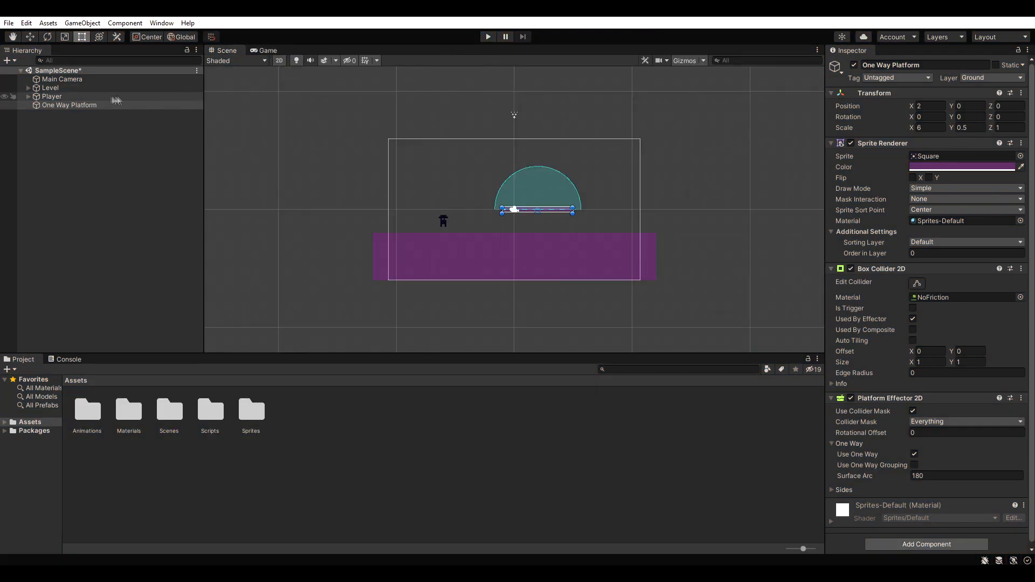
click(52, 96)
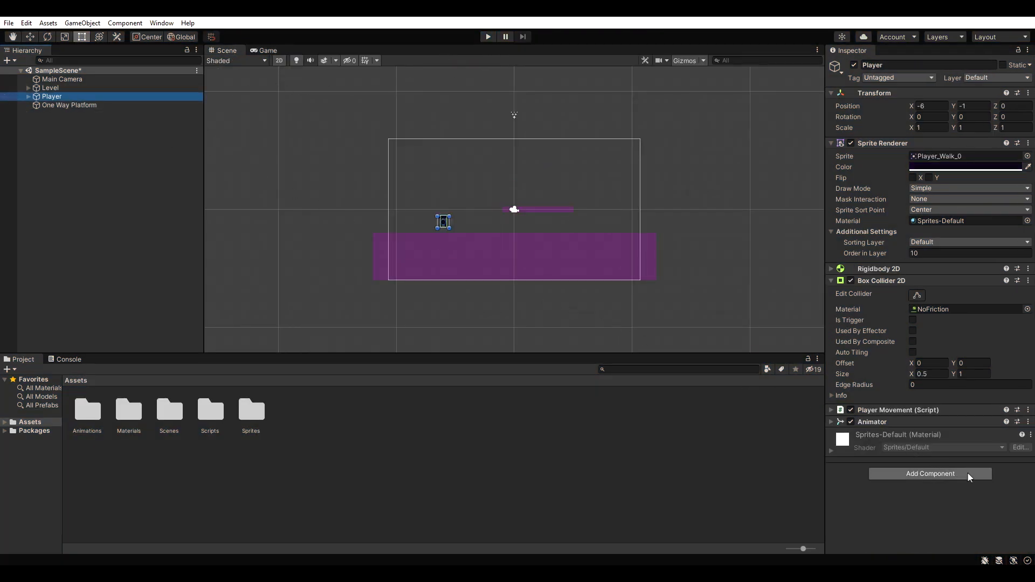
click(929, 474)
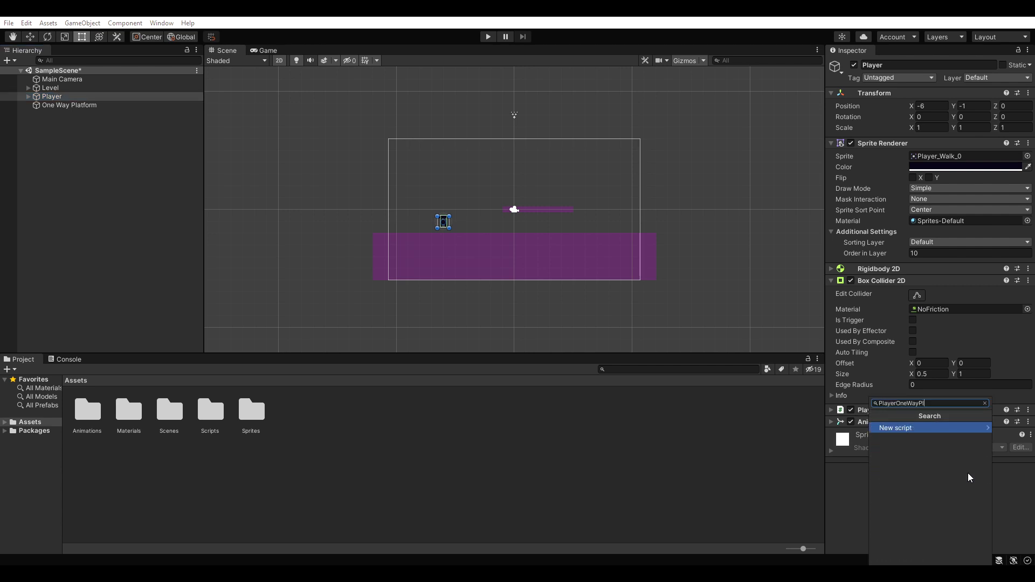
click(895, 427)
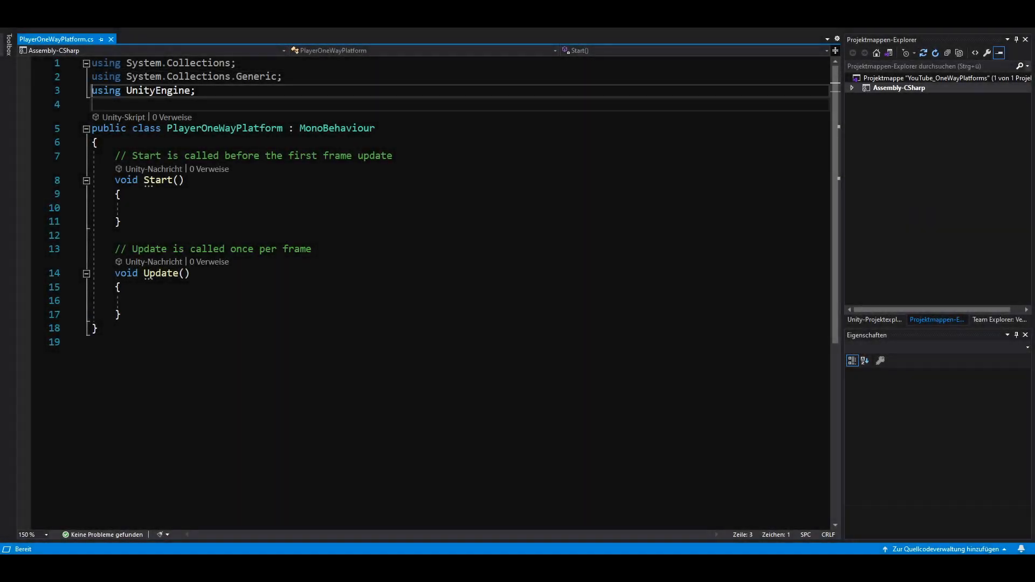
Declare private GameObject currentOneWayPlatform and [SerializeField] BoxCollider2D playerCollider, then remove Start()
text(private)
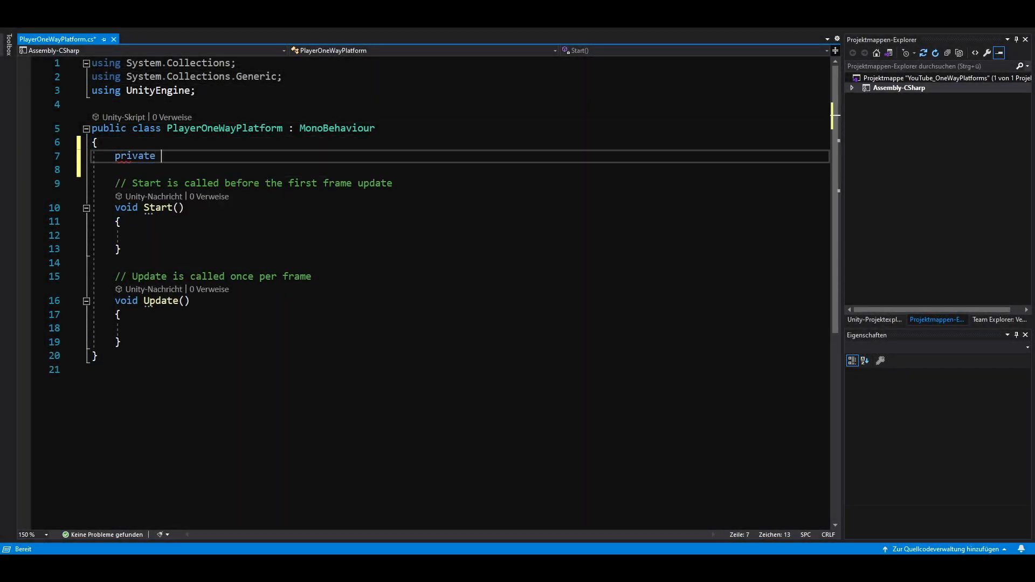
text(GameObject currentOneWayPlatform;)
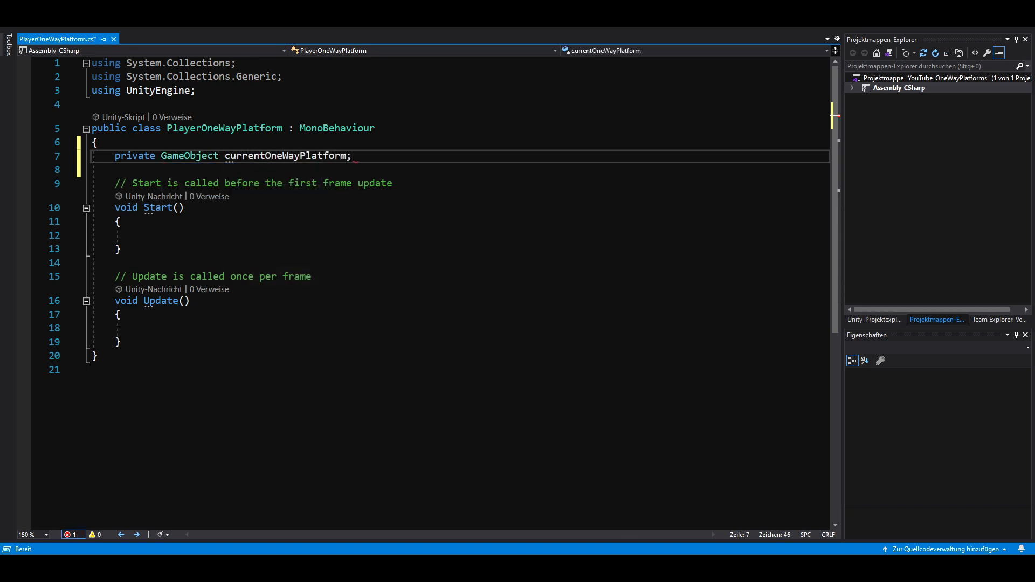
text([S)
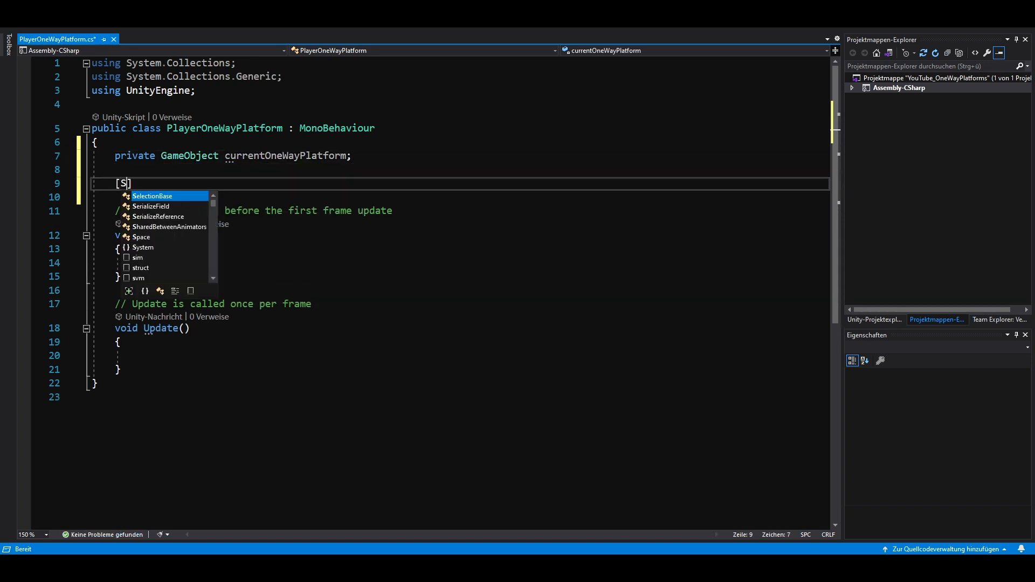
text(erializeField] private BoxCollider2D playerCollider;)
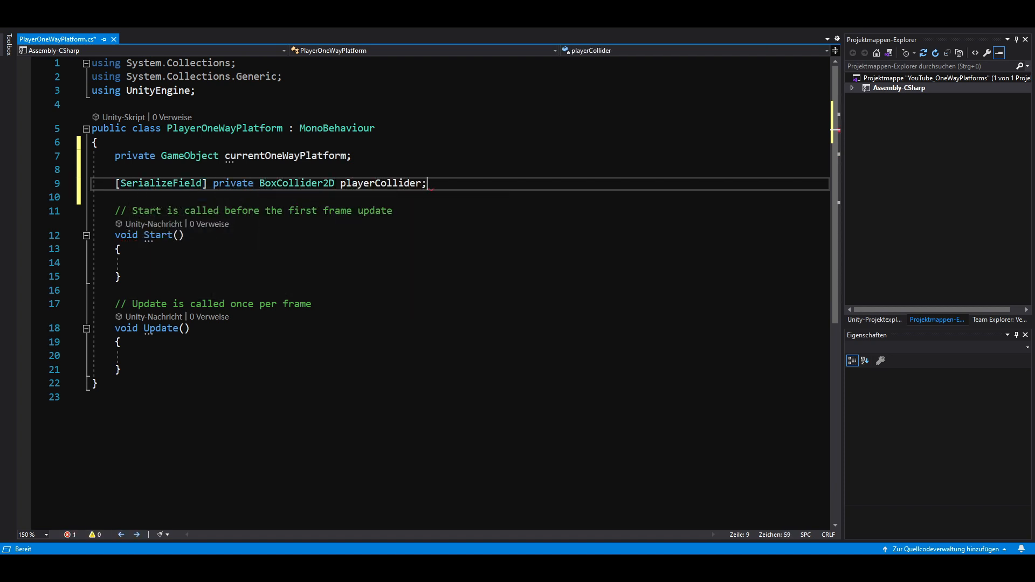
drag(428, 184, 120, 277)
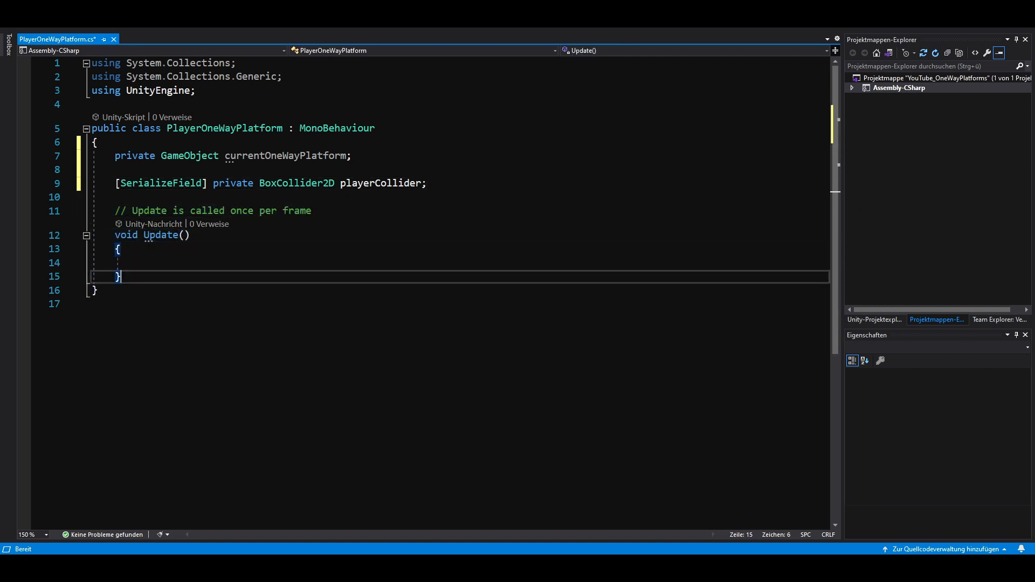
Write OnCollisionEnter2D and OnCollisionExit2D each checking collision.gameObject.CompareTag("OneWayPlatform")
text(private void OnCollisionEnter2D(Collision2D collision))
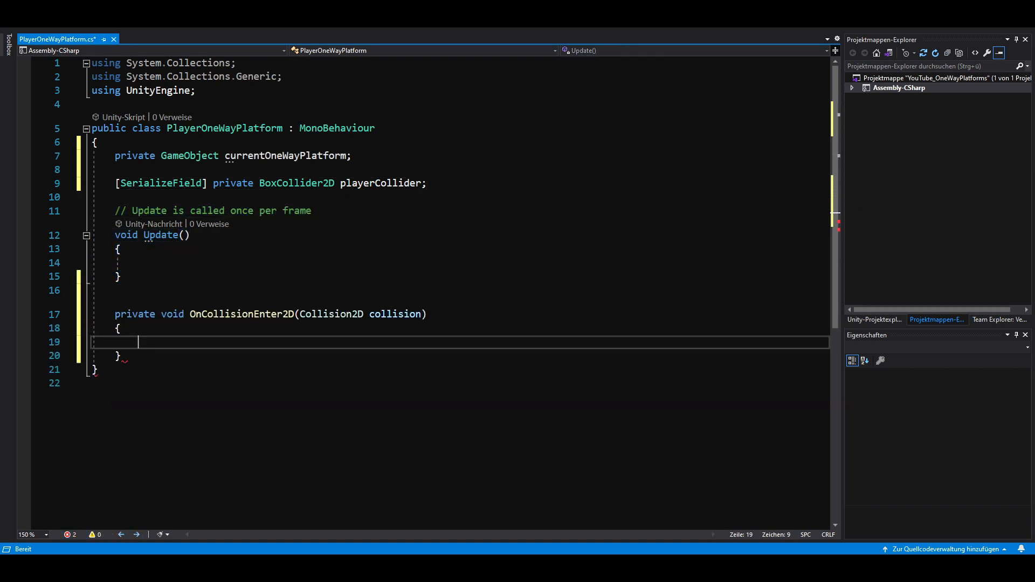
text(oncoll)
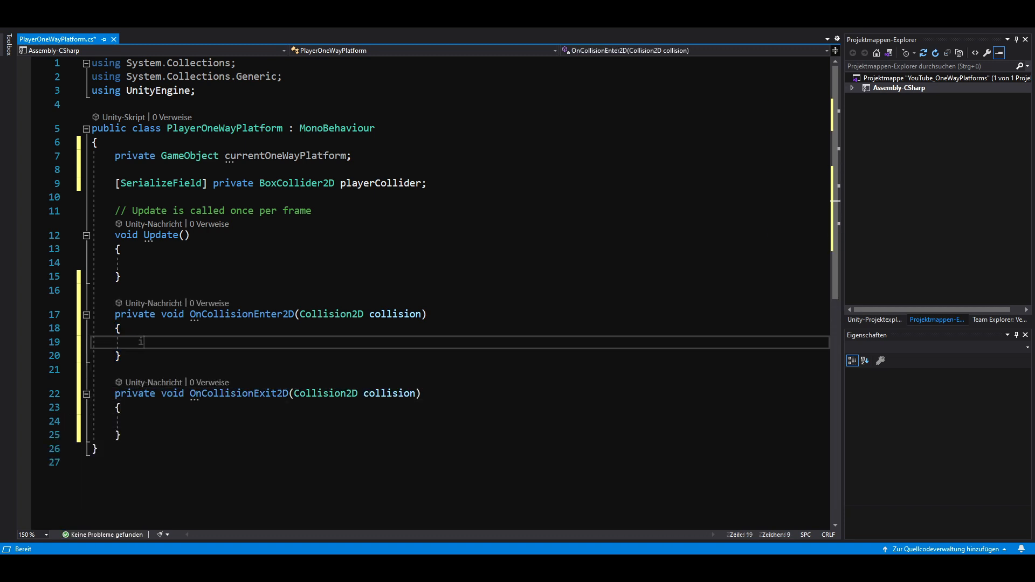
text(if (collision.gameObject.CompareTag))
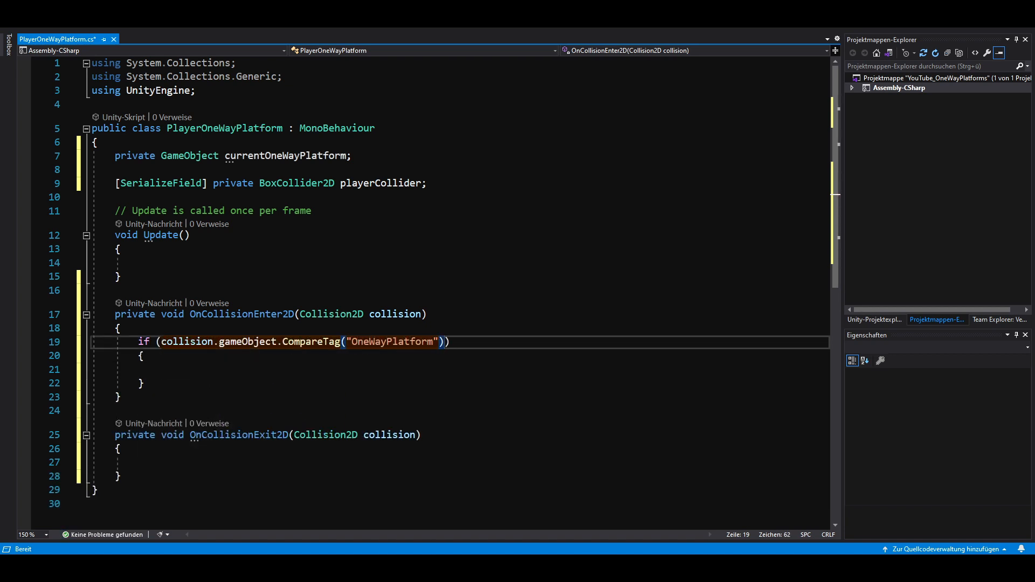
text(if (collision.gameObject.CompareTag("OneWayPlatform)
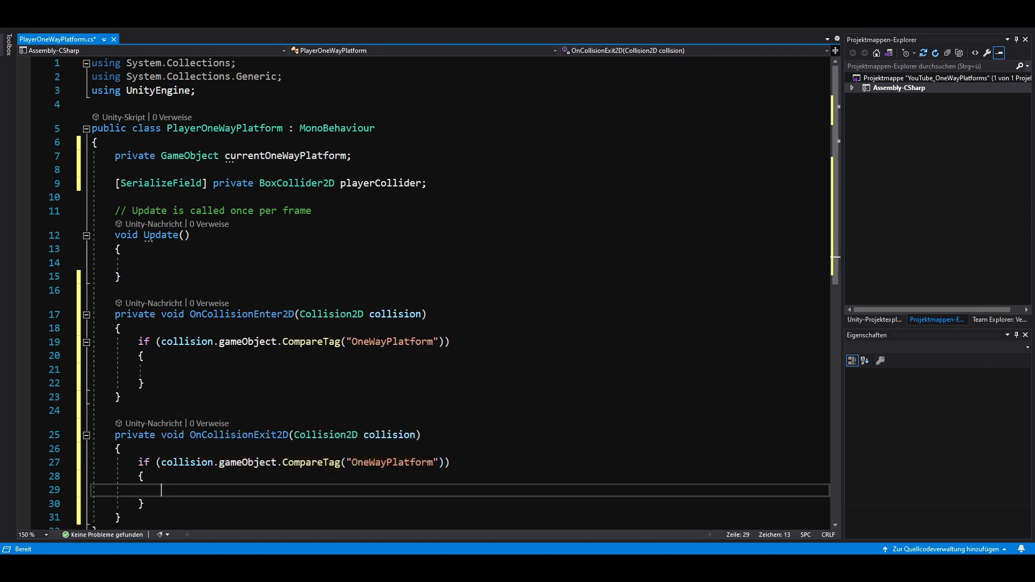
scroll(down, 3)
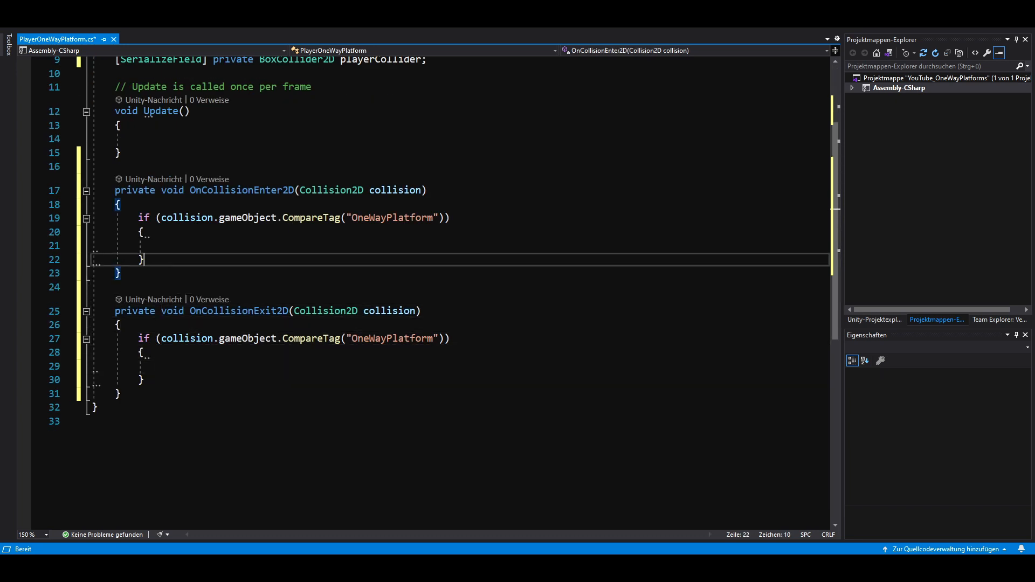
Assign currentOneWayPlatform = collision.gameObject on enter and null on exit
text(currentOneWayPlatform)
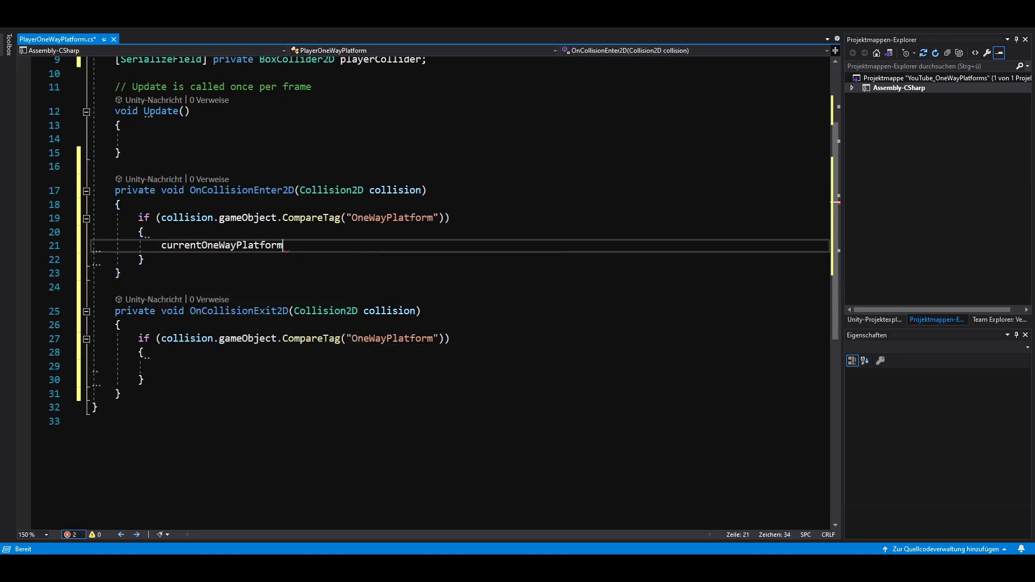
text(= collision.gameObject)
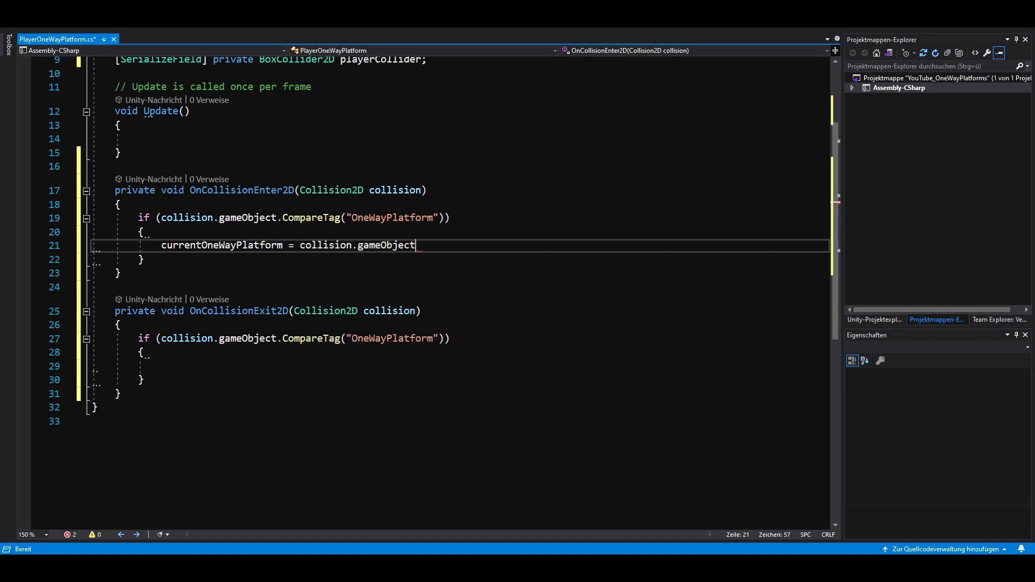
text(;)
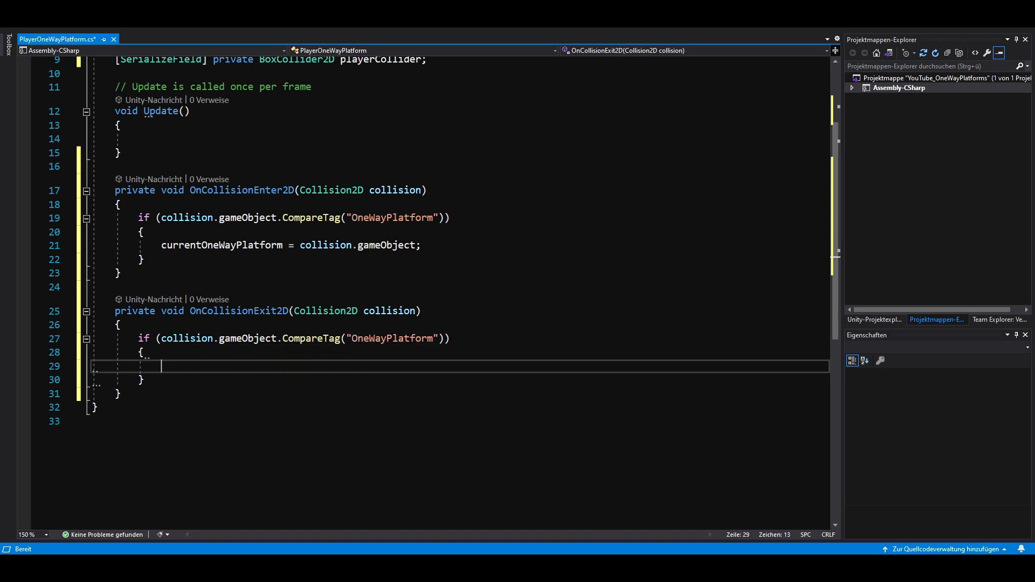
text(currentOneWayPlatform =)
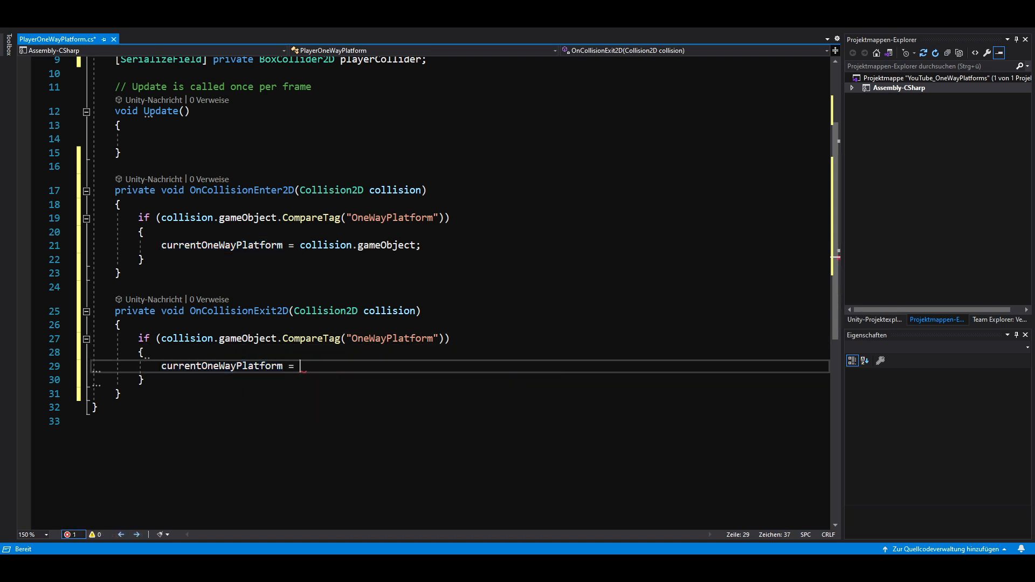
text(null;)
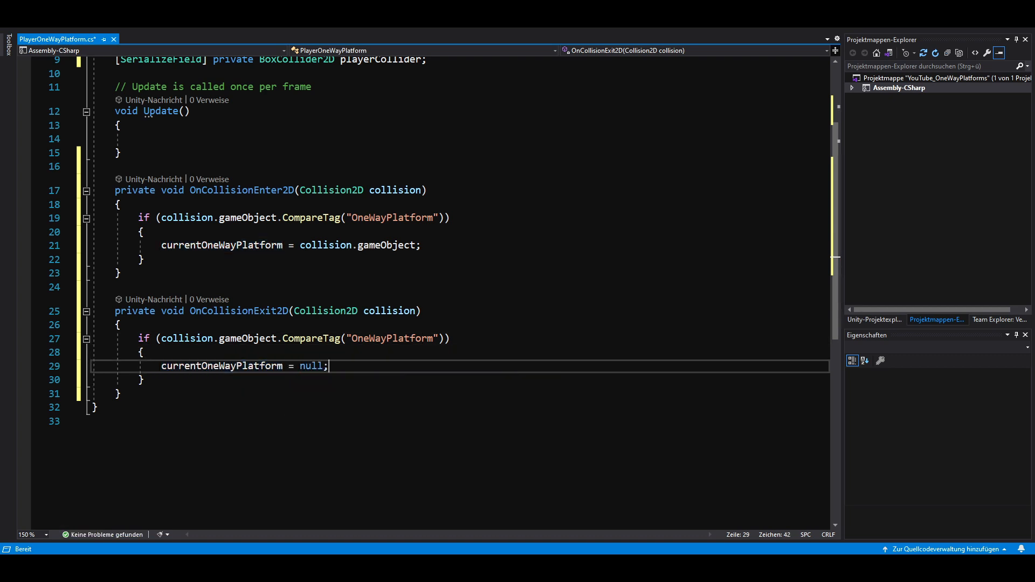
Start the DisableCollision IEnumerator: get the platform's BoxCollider2D and call Physics2D.IgnoreCollision(playerCollider, platformCollider)
text(pri)
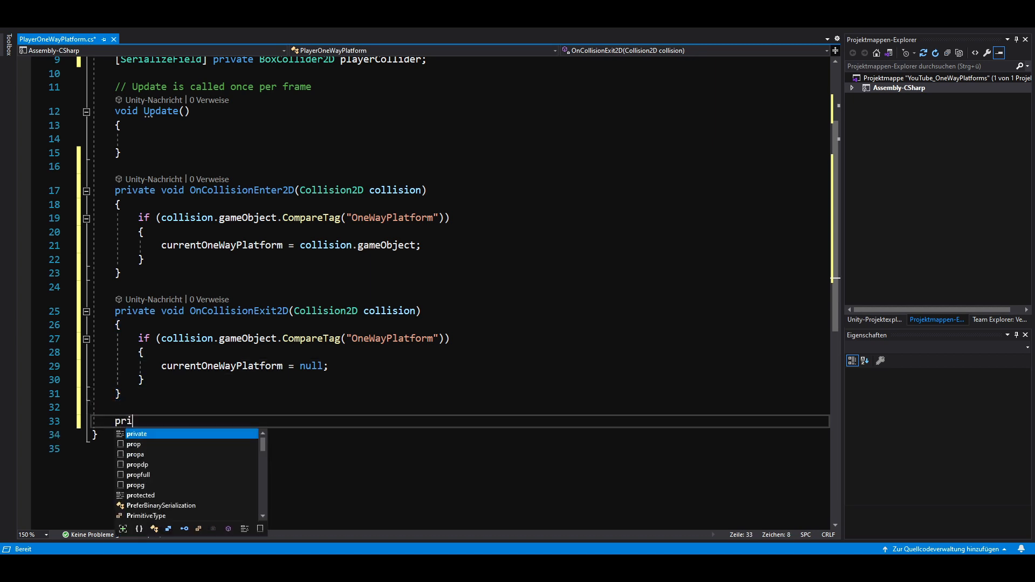
text(vate IEnumerator DisableCollision()
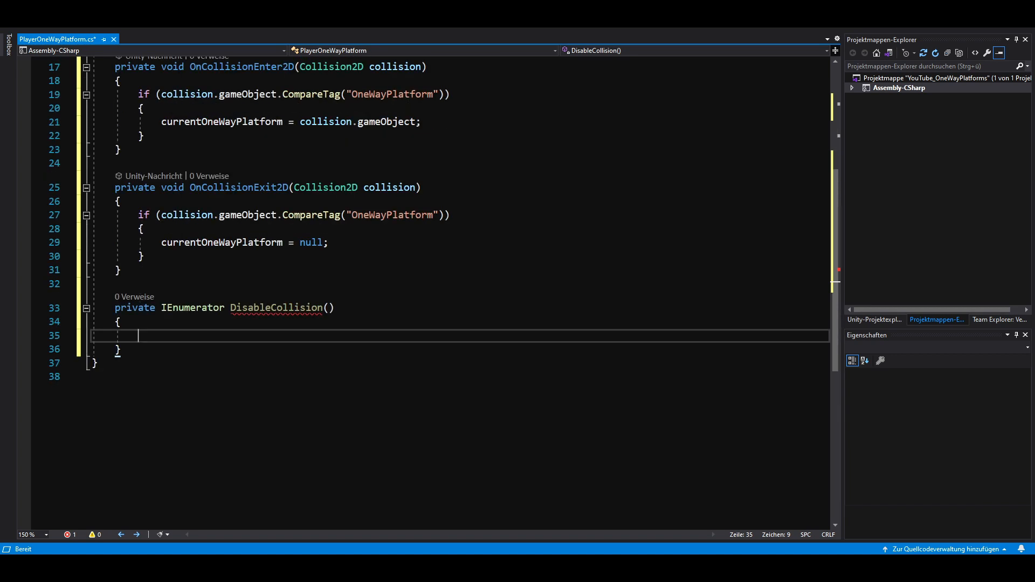
text(BoxCollider2D)
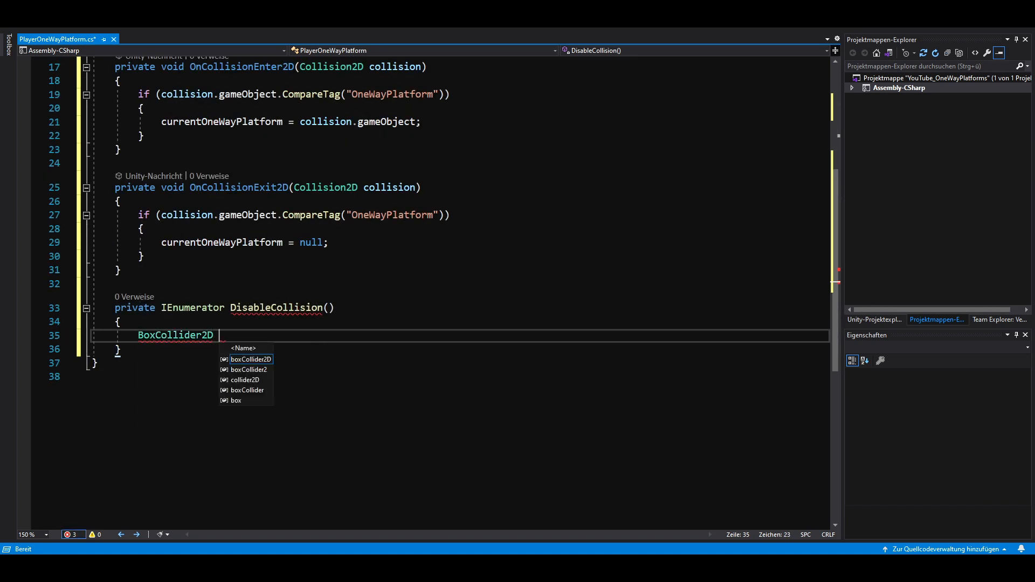
text(platformCollider = currentOneWayPlatform.GetComponent<BoxCollider2D>();)
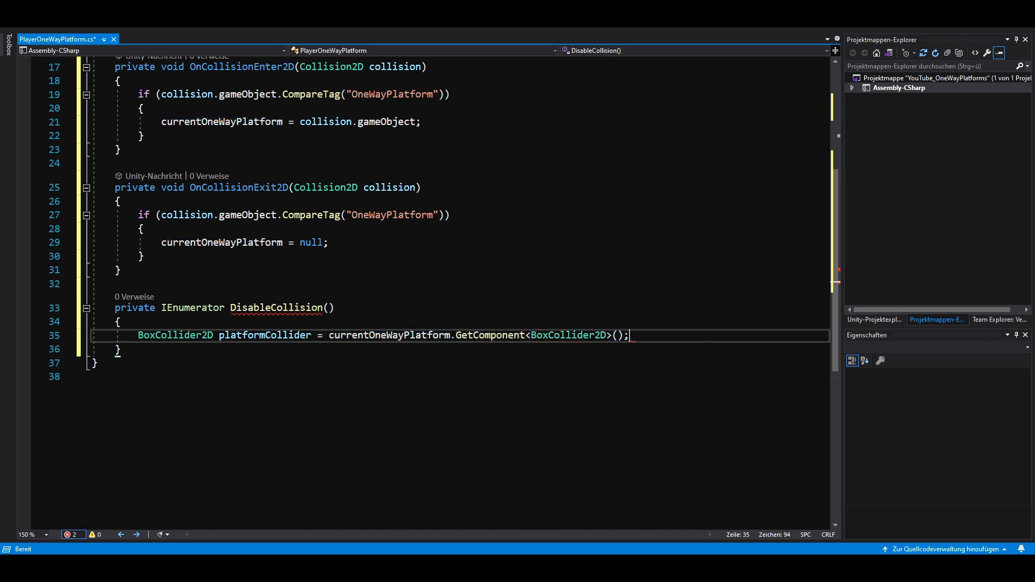
key(Enter)
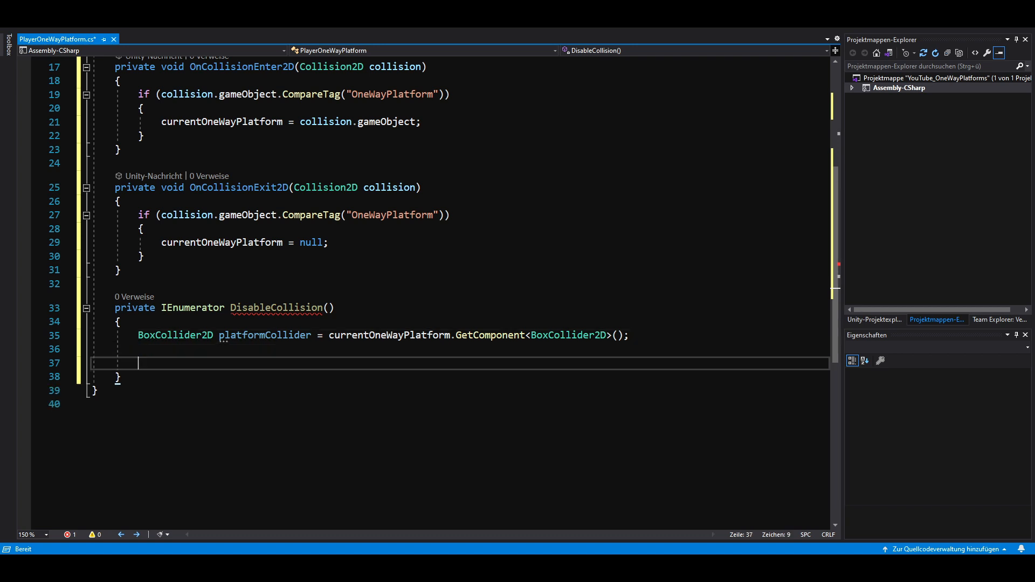
text(Physics2D)
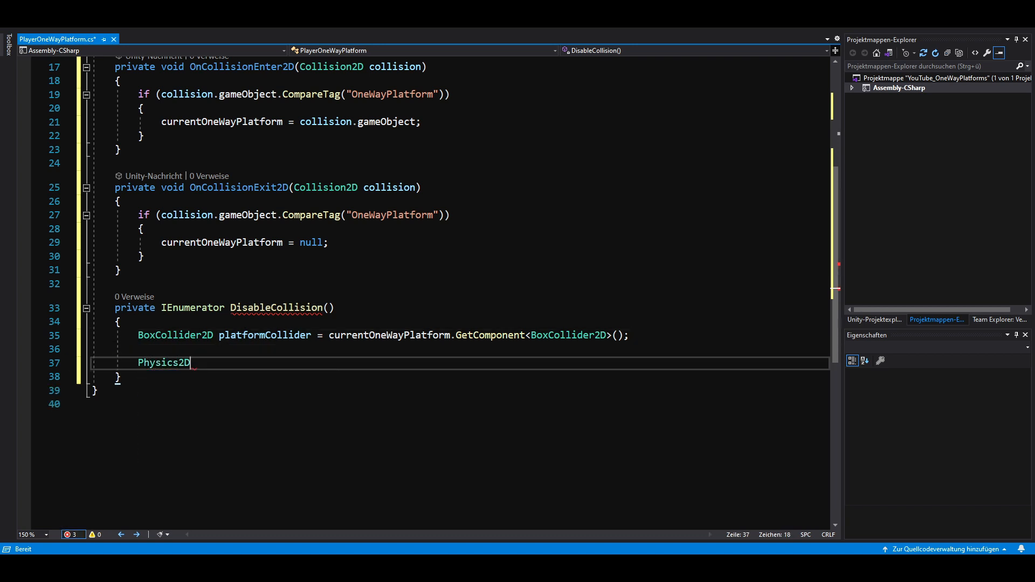
text(.IgnoreCollision(p)
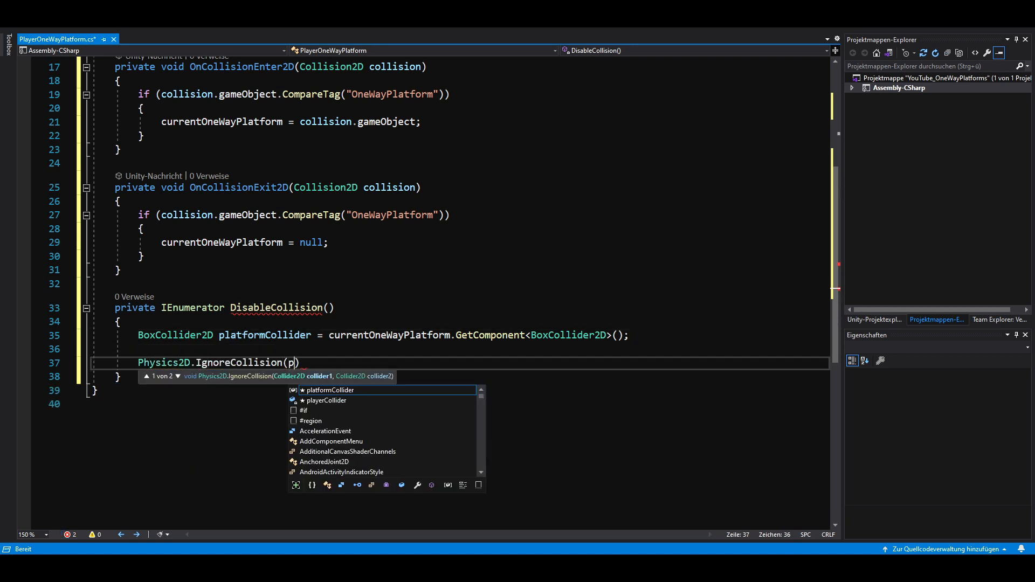
text(layerCollider, platform)
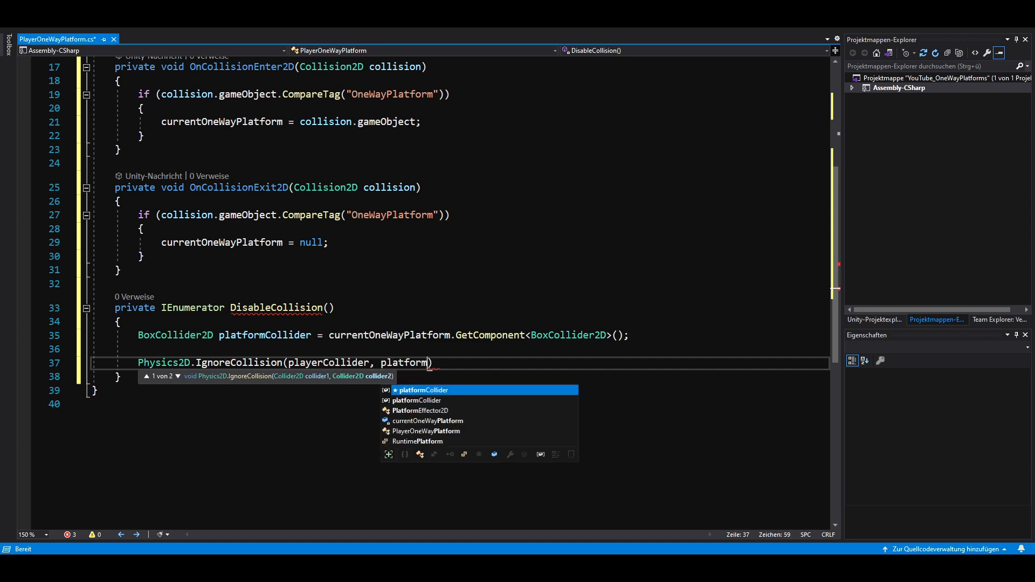
key(Tab)
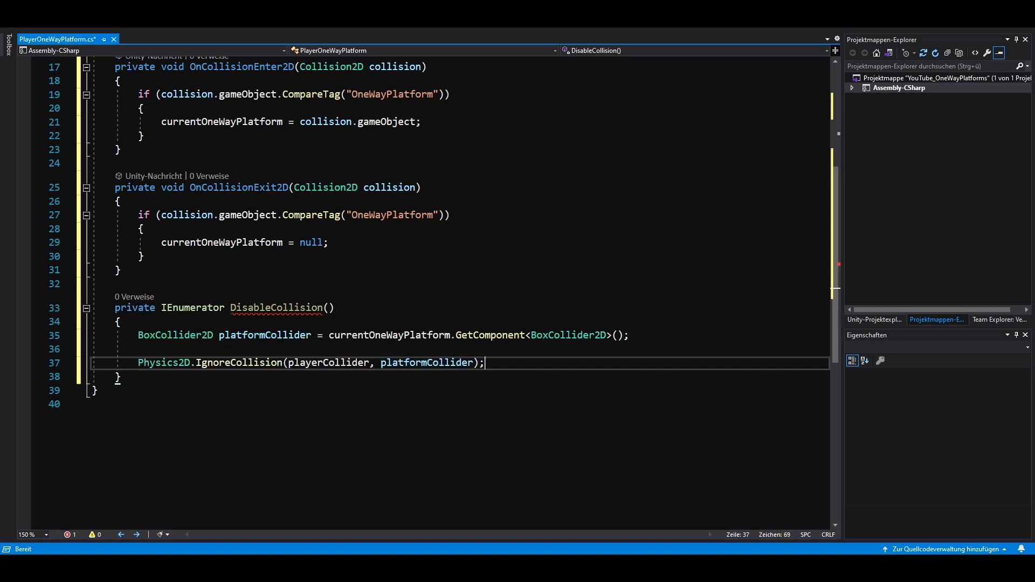
Yield WaitForSeconds(0.25f), then call Physics2D.IgnoreCollision again with false to re-enable collision
text(yield ret)
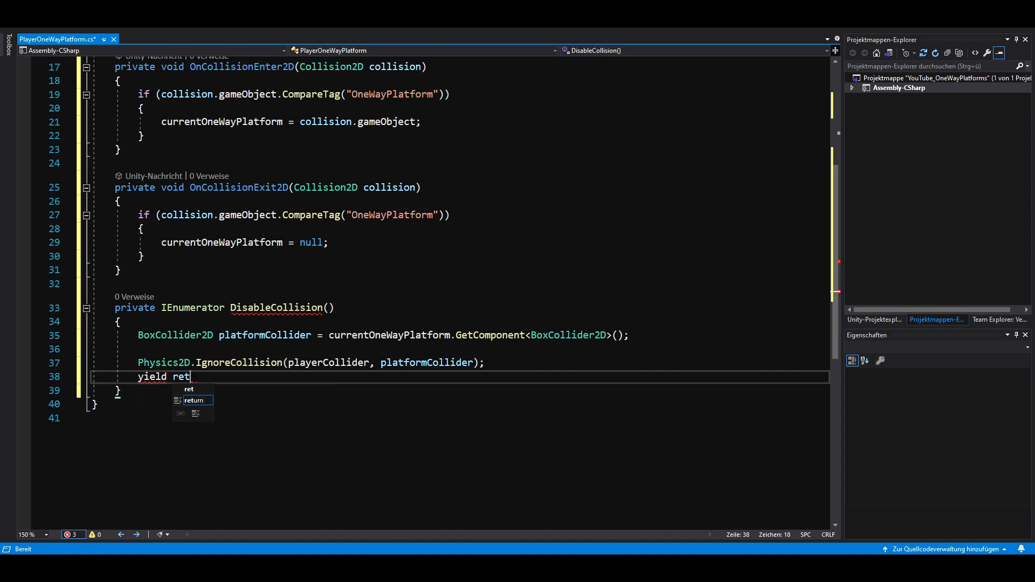
text(urn new wait)
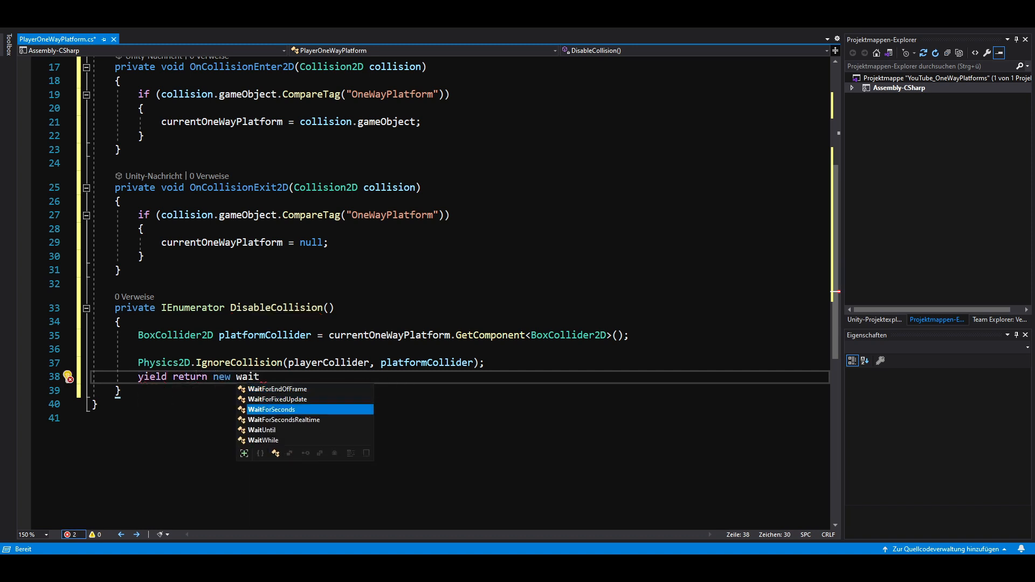
text(WaitForSeconds(0.25f)
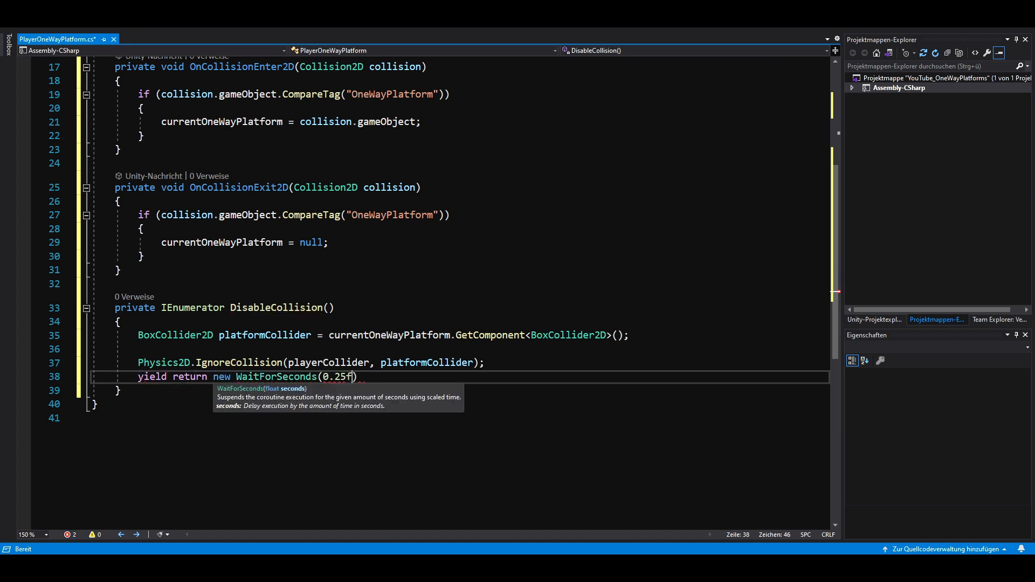
text(;)
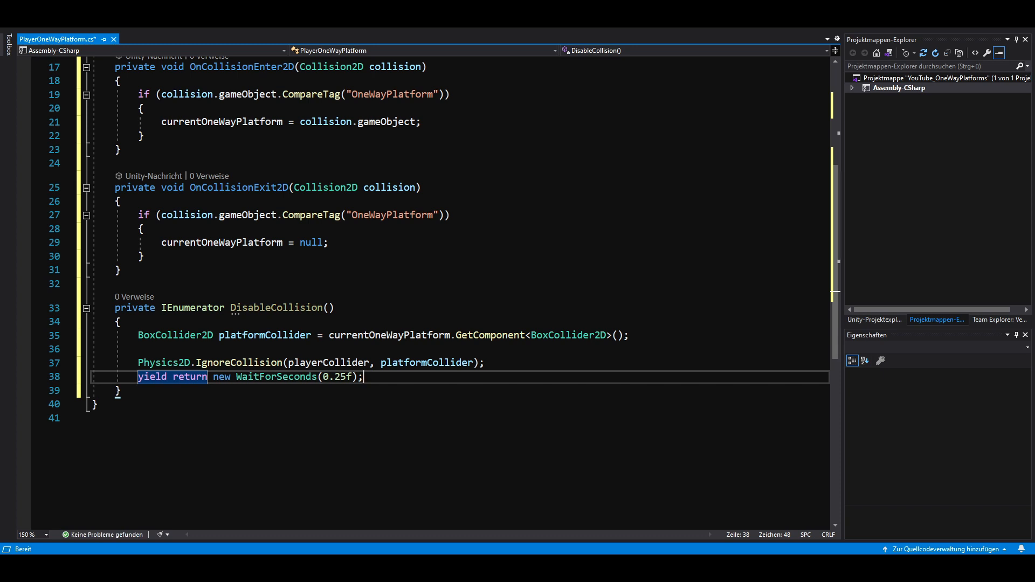
text(Physics2D)
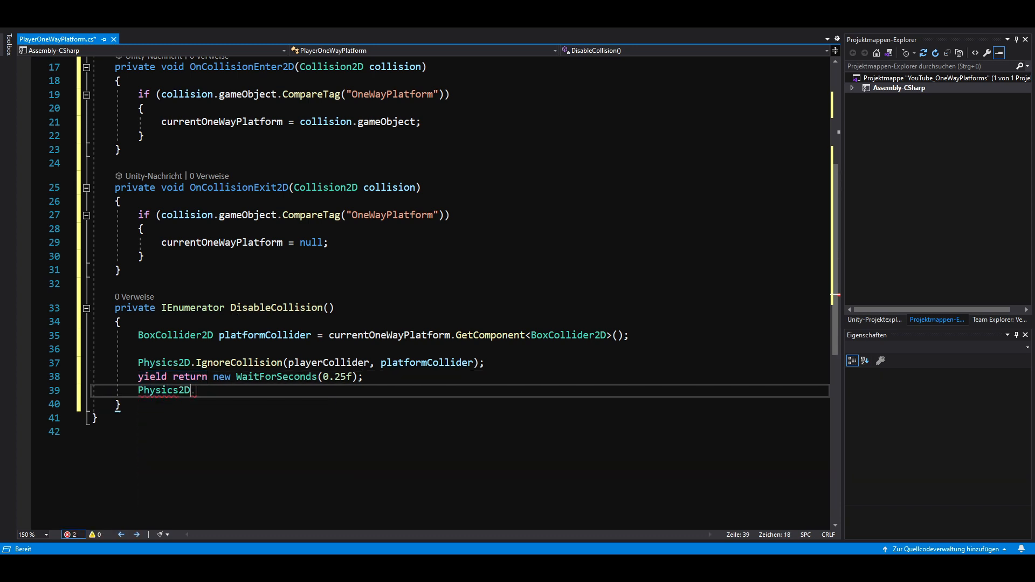
text(.IgnoreCollision()
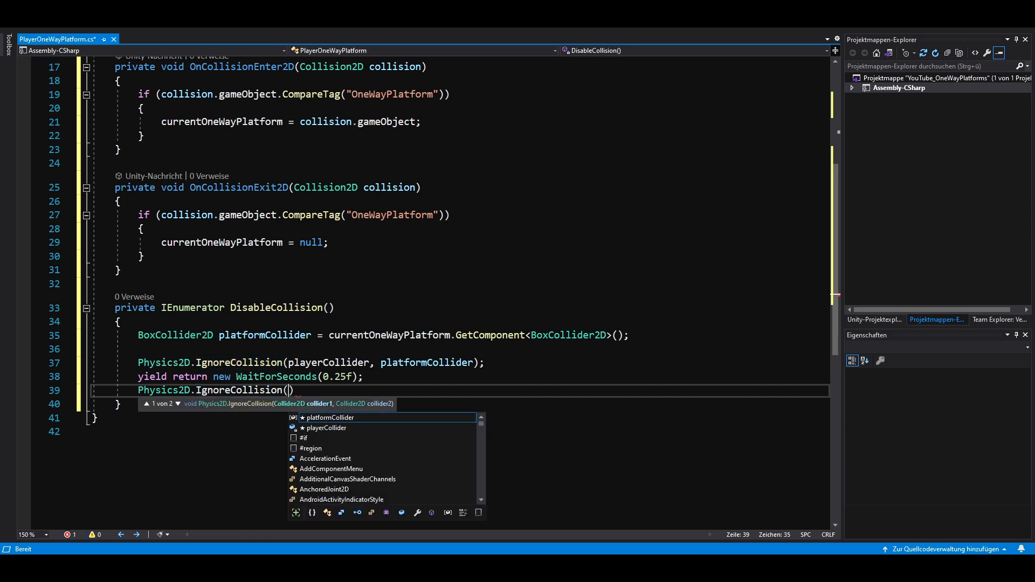
text(playerCollider, platfor)
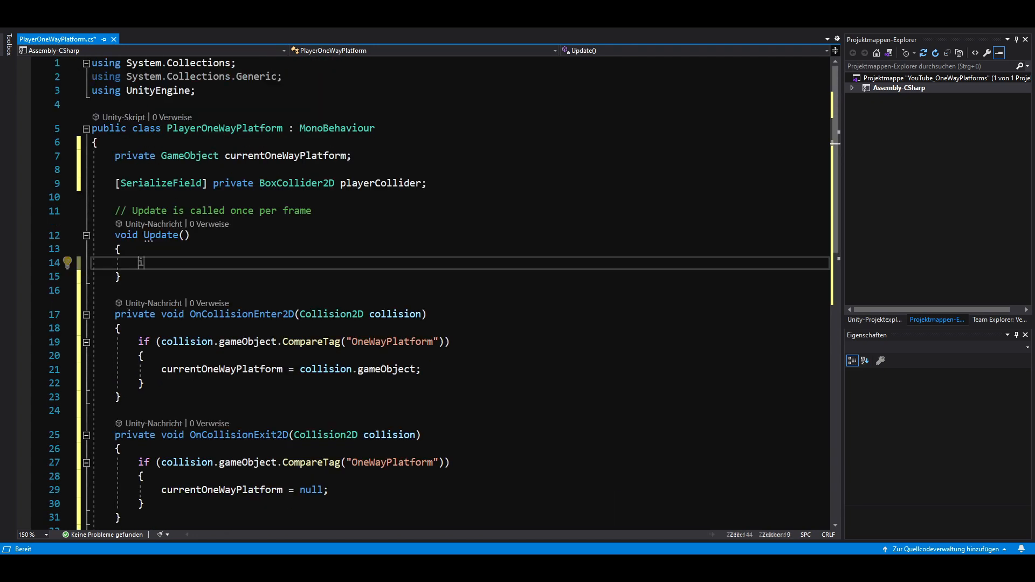
In Update, when S or DownArrow is pressed and currentOneWayPlatform isn't null, StartCoroutine(DisableCollision())
text(if (Input.GetKeyDown()
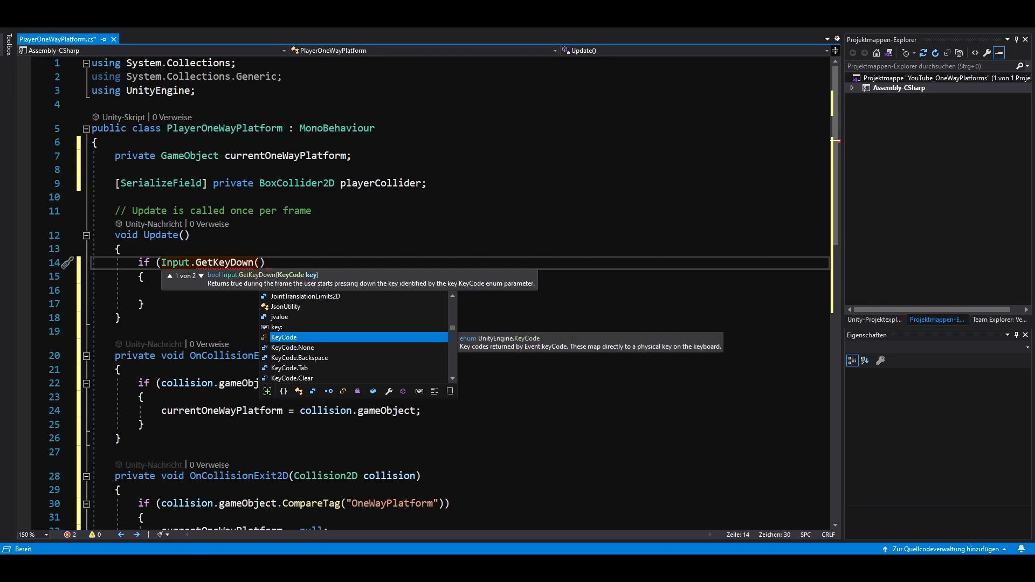
text(KeyCode.S) ||)
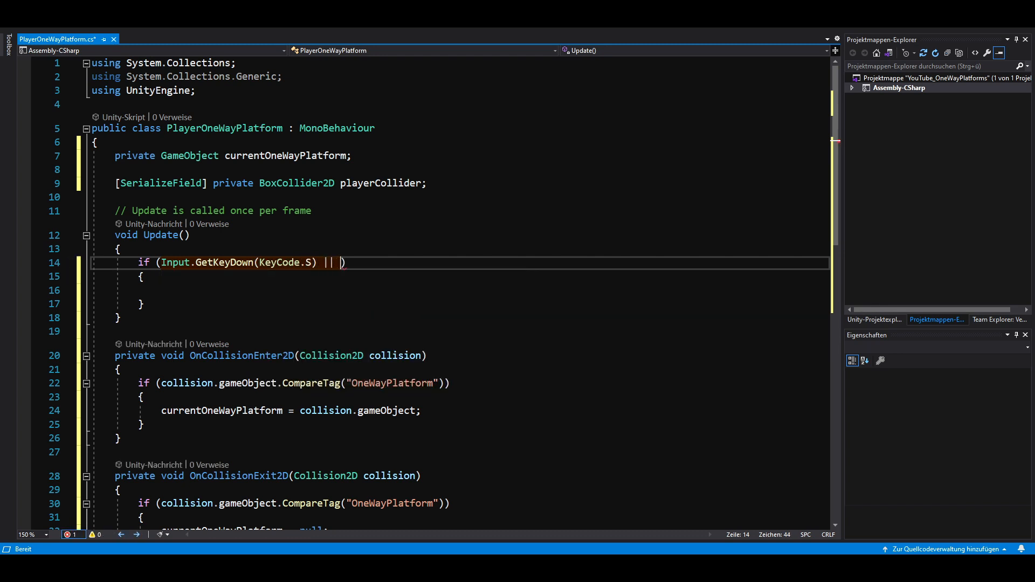
text(Input.GetKeyDown)
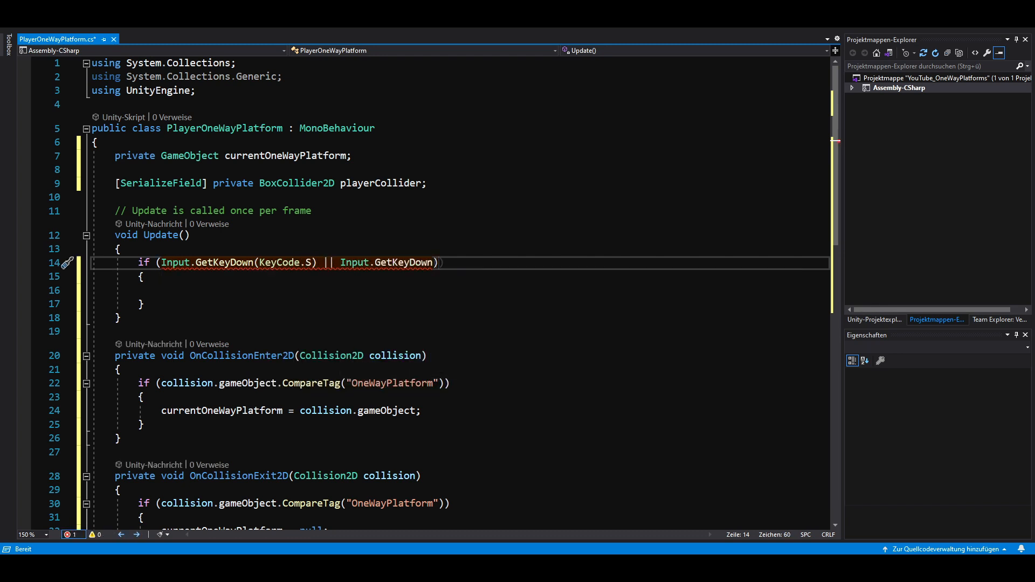
text(KeyCode.DownArrow)
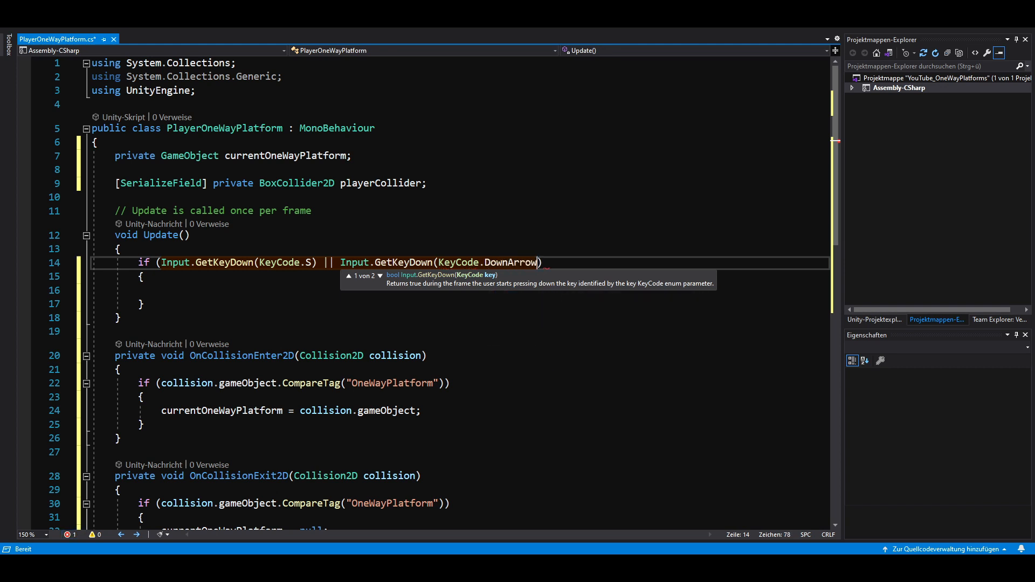
text(i)
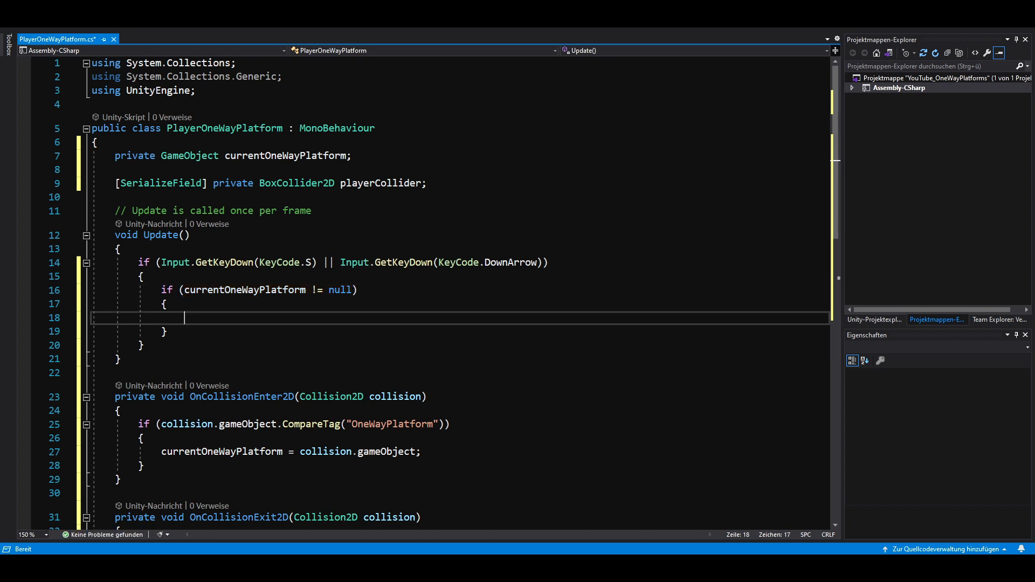
text(StartCoroutine(DisableCollision()
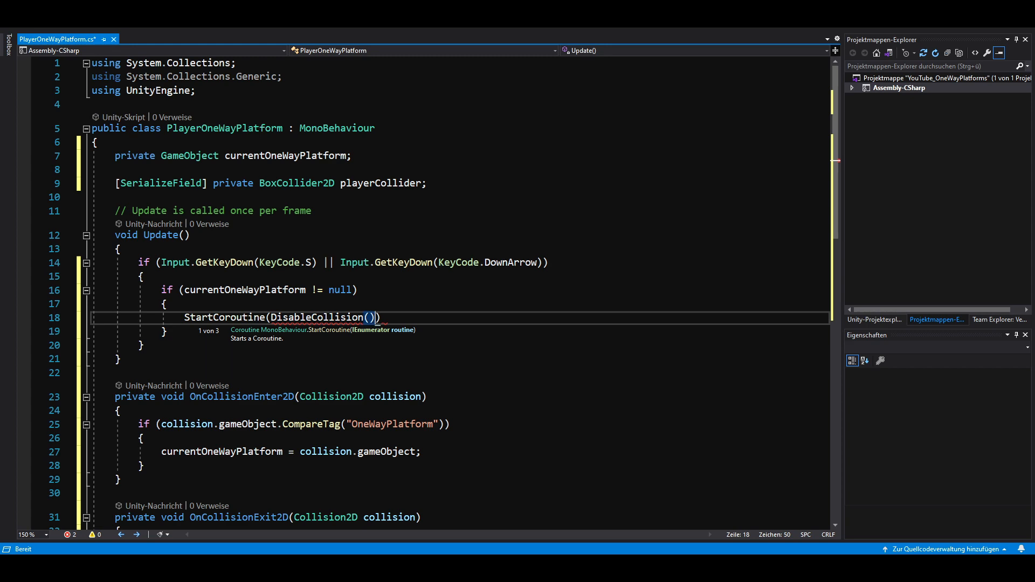
text(;)
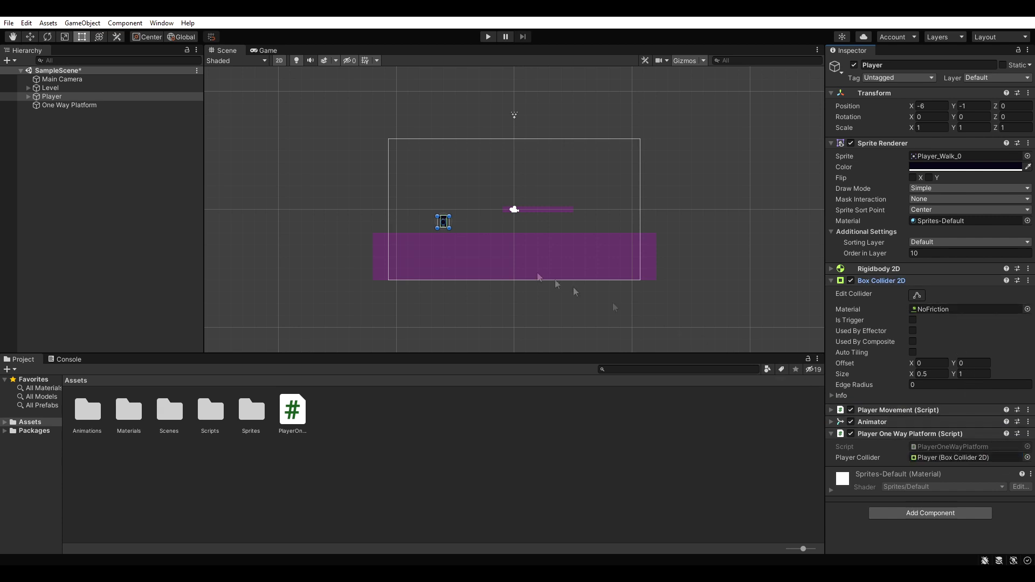
Create the OneWayPlatform tag and assign it to the One Way Platform object
click(71, 105)
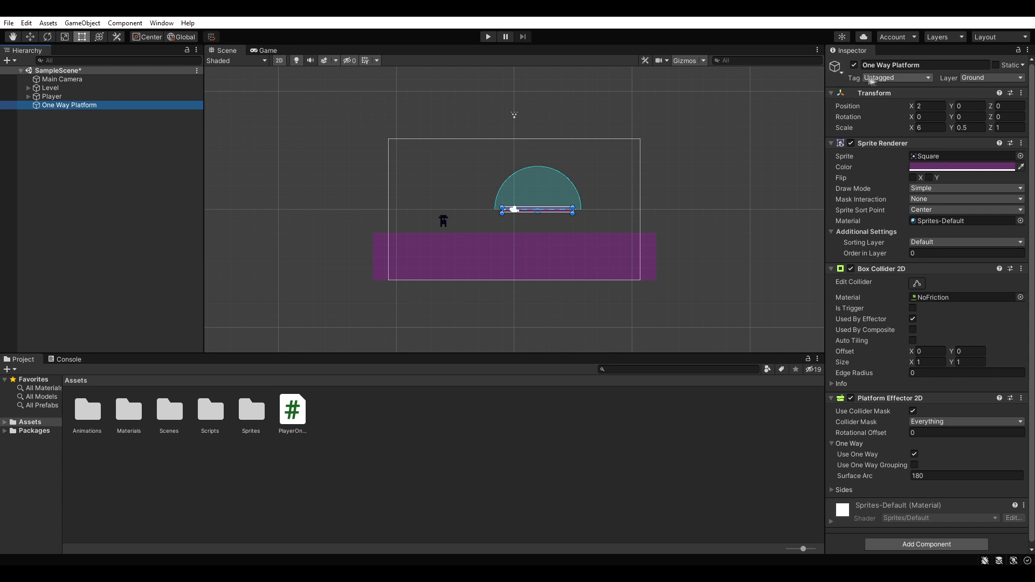
click(897, 77)
text(OneWayPl)
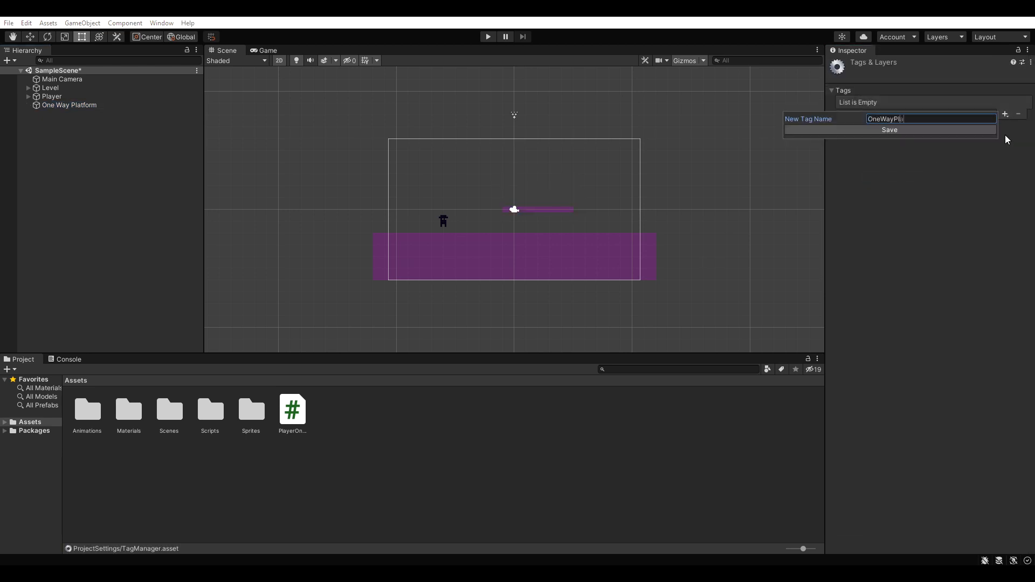
click(890, 129)
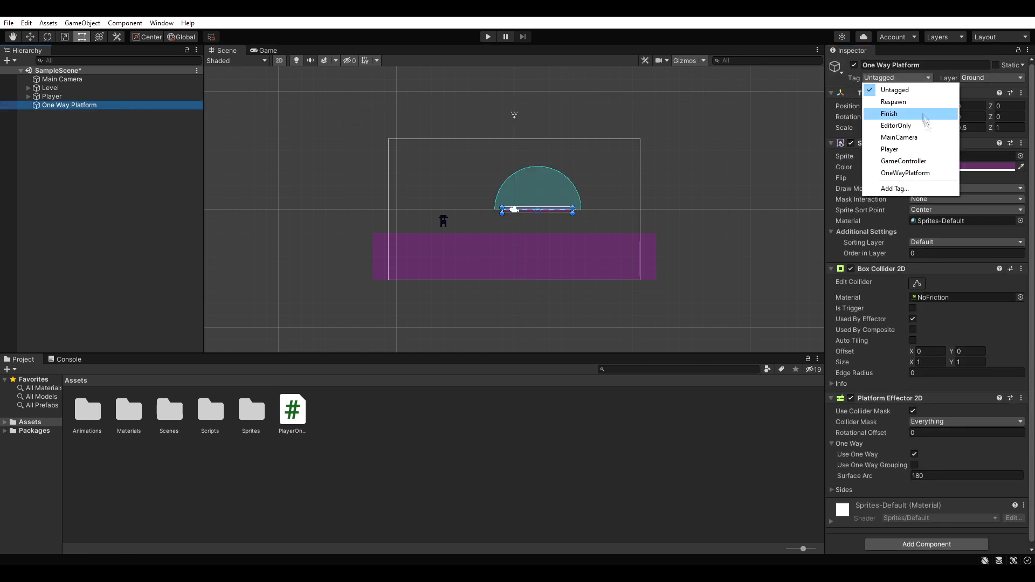
click(906, 172)
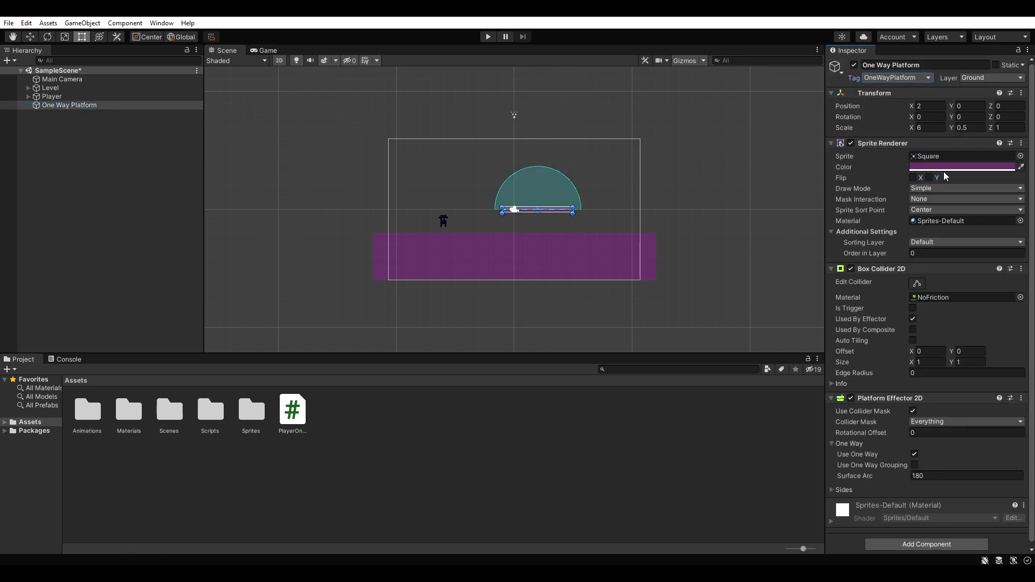